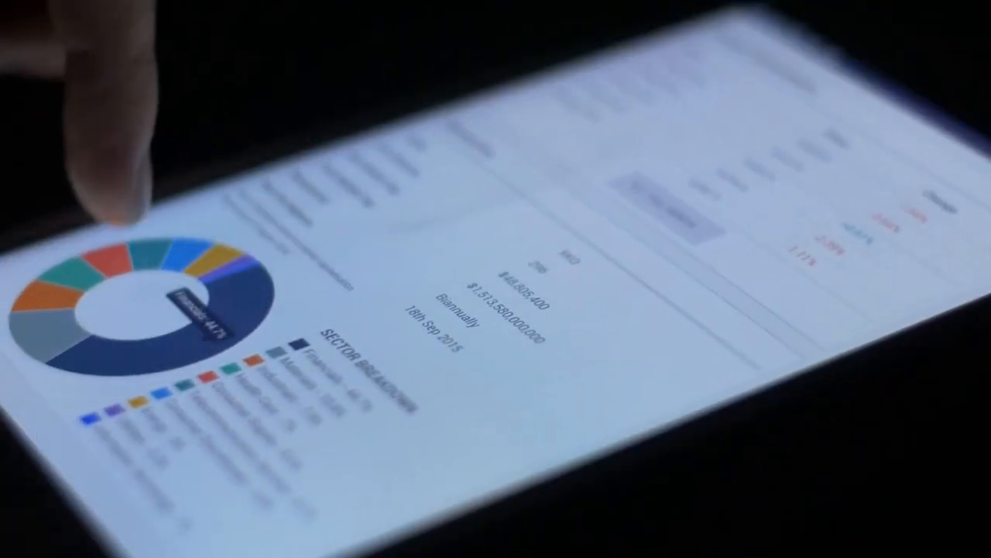
Step: Reveal the label of a small slice near the top of the sector breakdown donut
{"action": "left_click", "coordinate": [147, 271]}
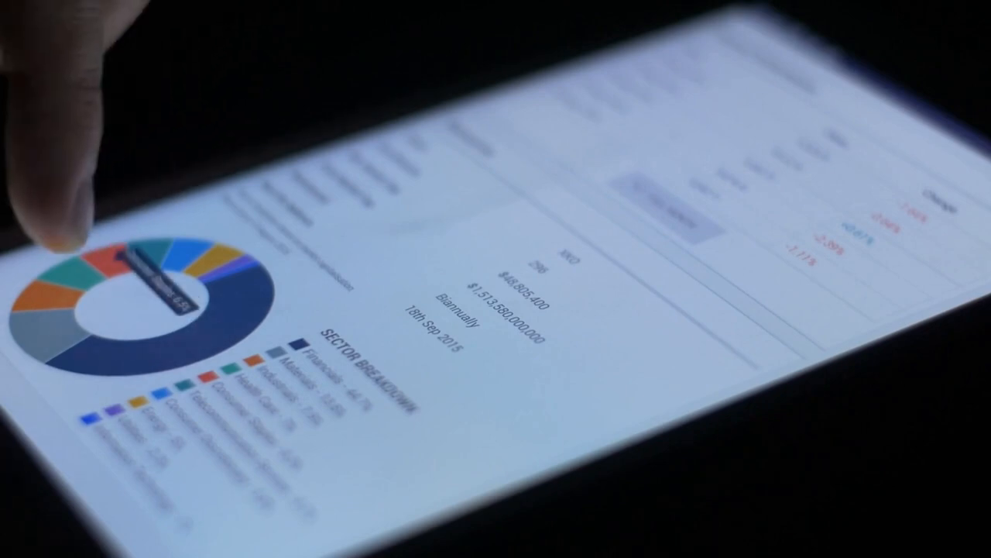